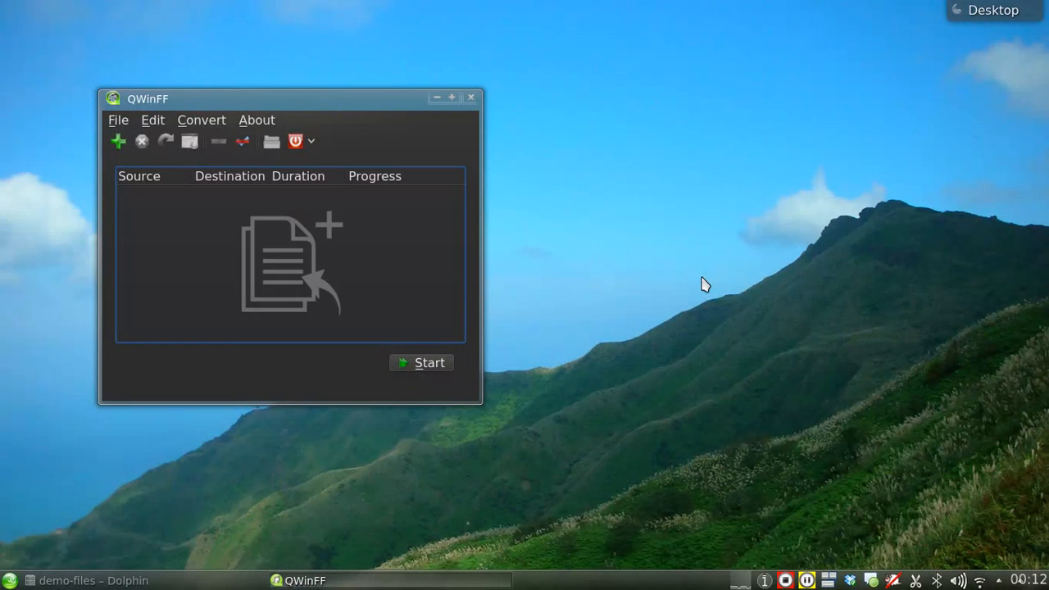
mouse_move(565, 230)
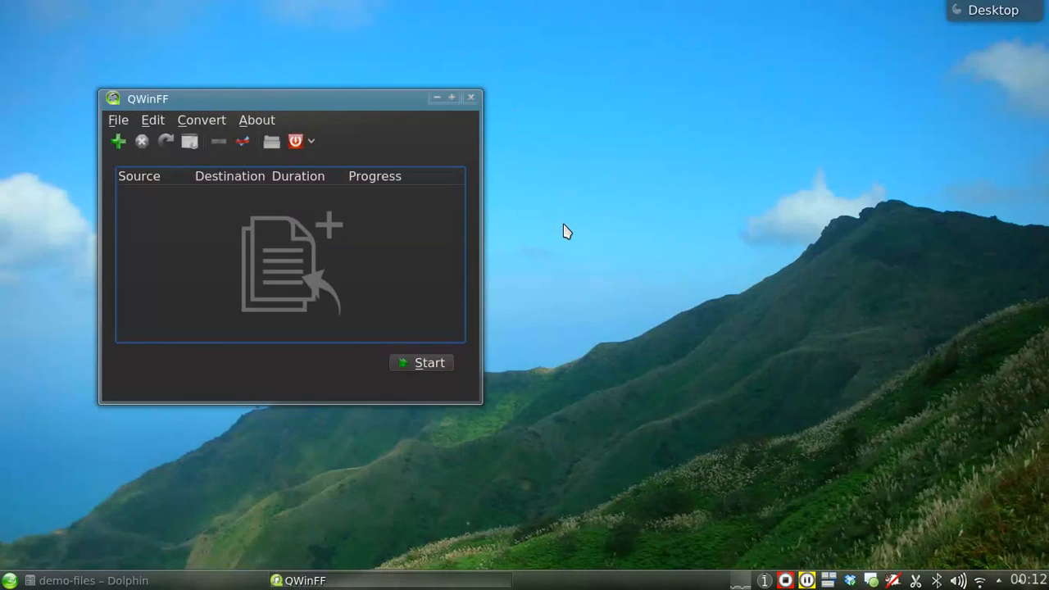
mouse_move(190, 141)
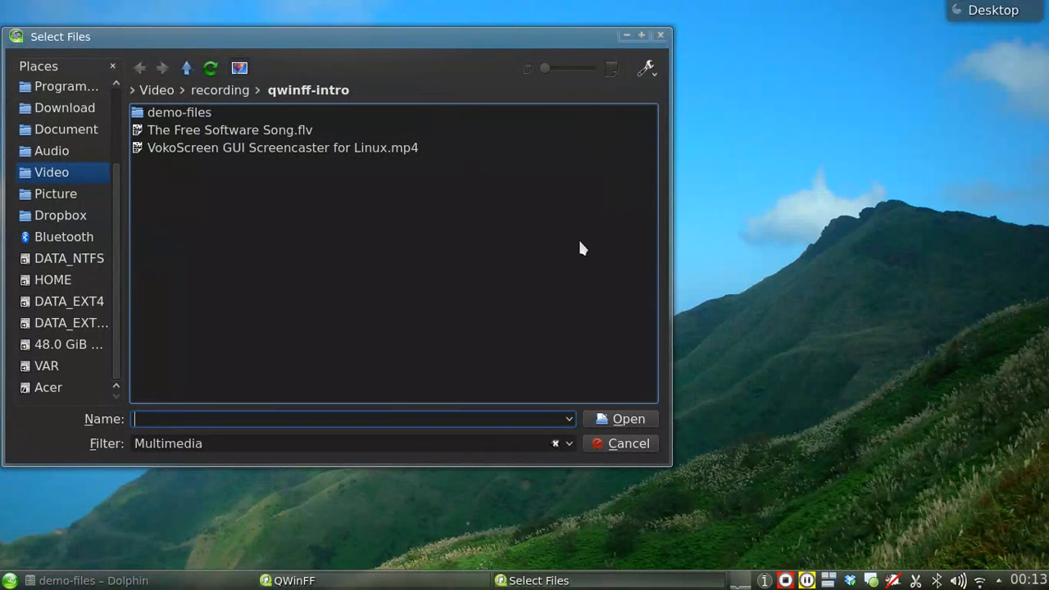
mouse_move(434, 187)
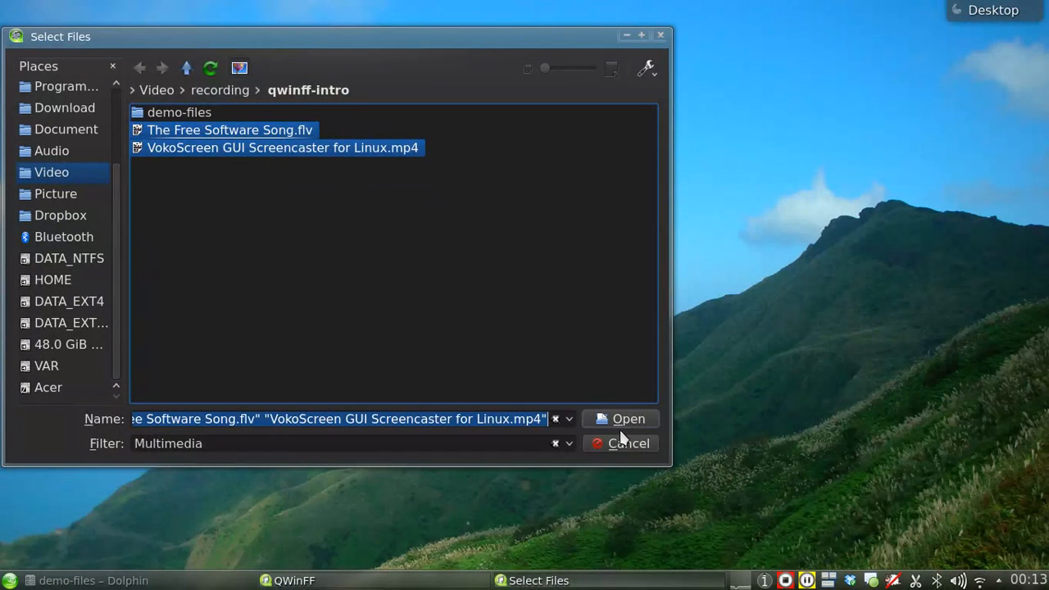
Confirm The Free Software Song.flv and VokoScreen mp4 as files to convert, cancelling a second Add.
click(619, 420)
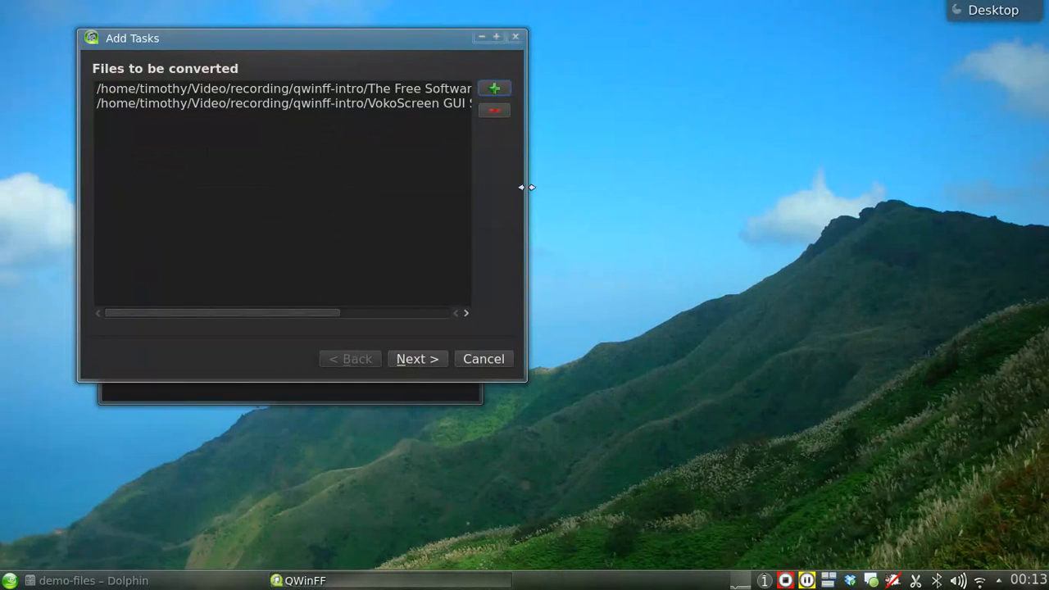
mouse_move(495, 88)
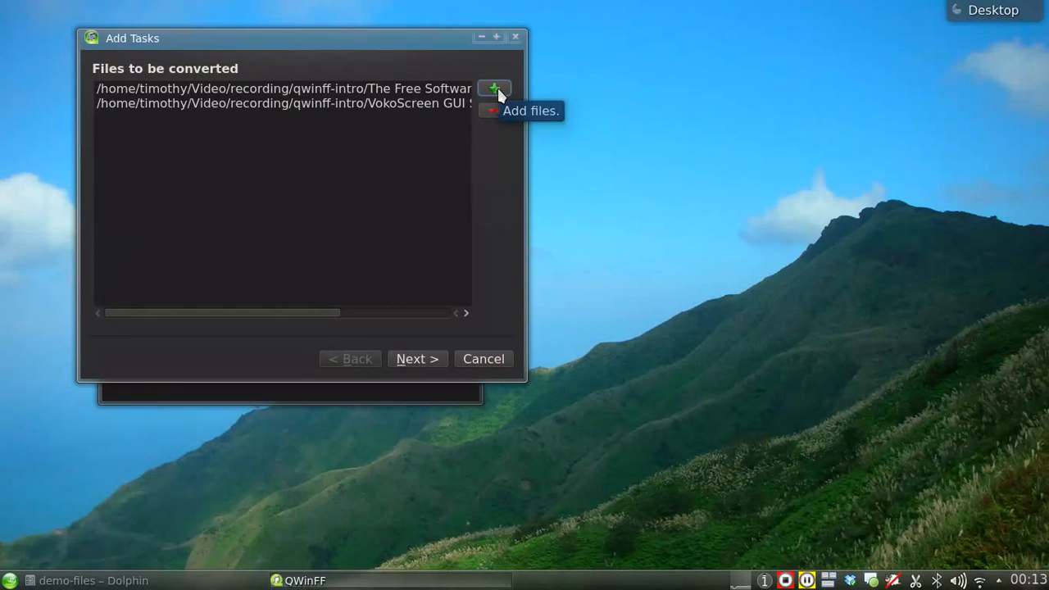
click(493, 88)
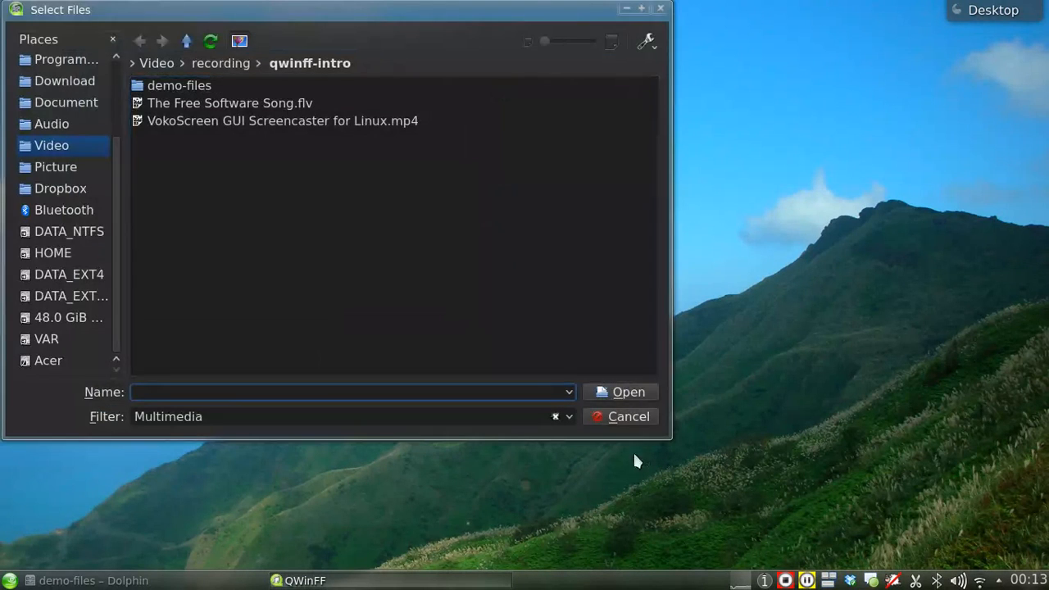
click(627, 392)
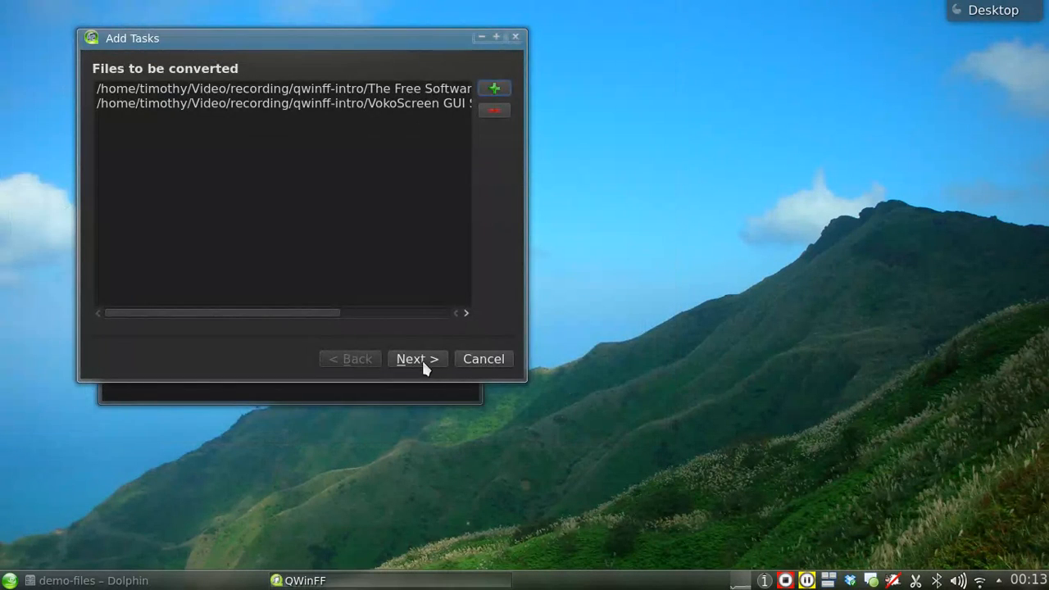
Queue both videos as MP3 (Very Good Quality) tasks saved to the qwinff-output folder.
click(416, 359)
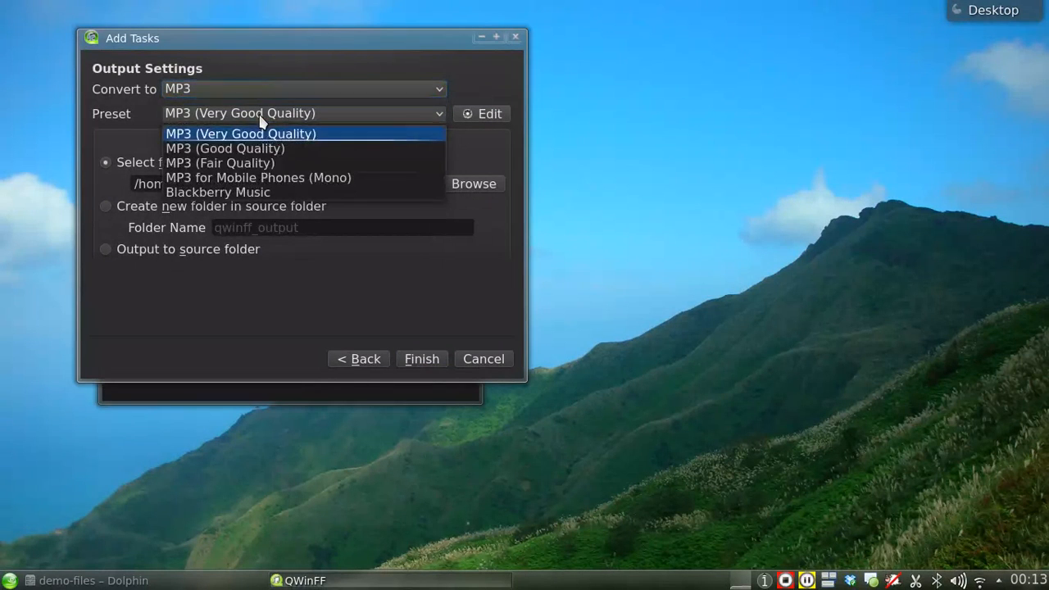
click(239, 135)
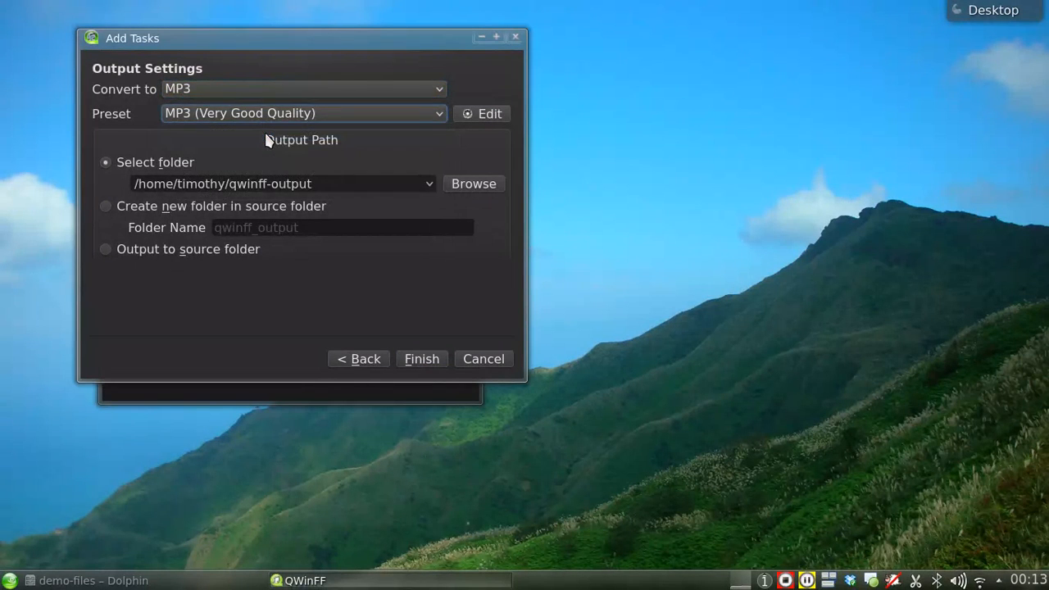
click(282, 183)
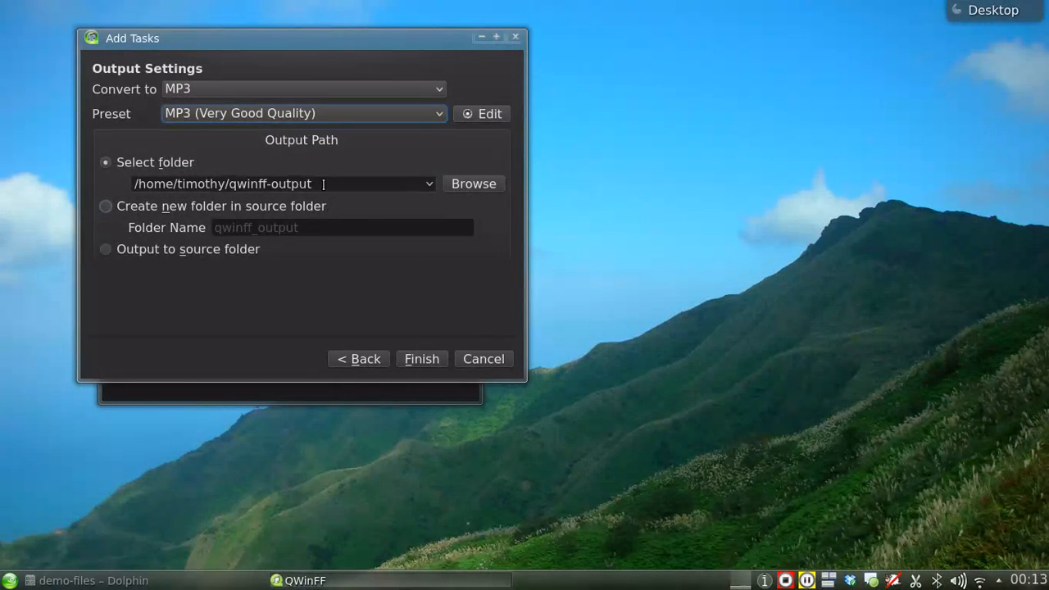
click(278, 184)
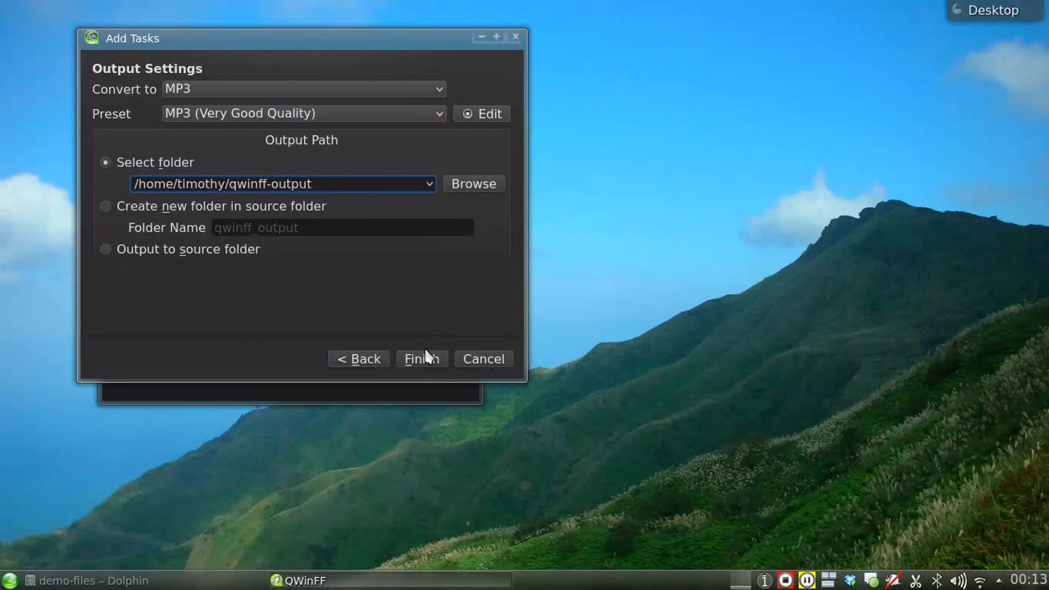
click(421, 358)
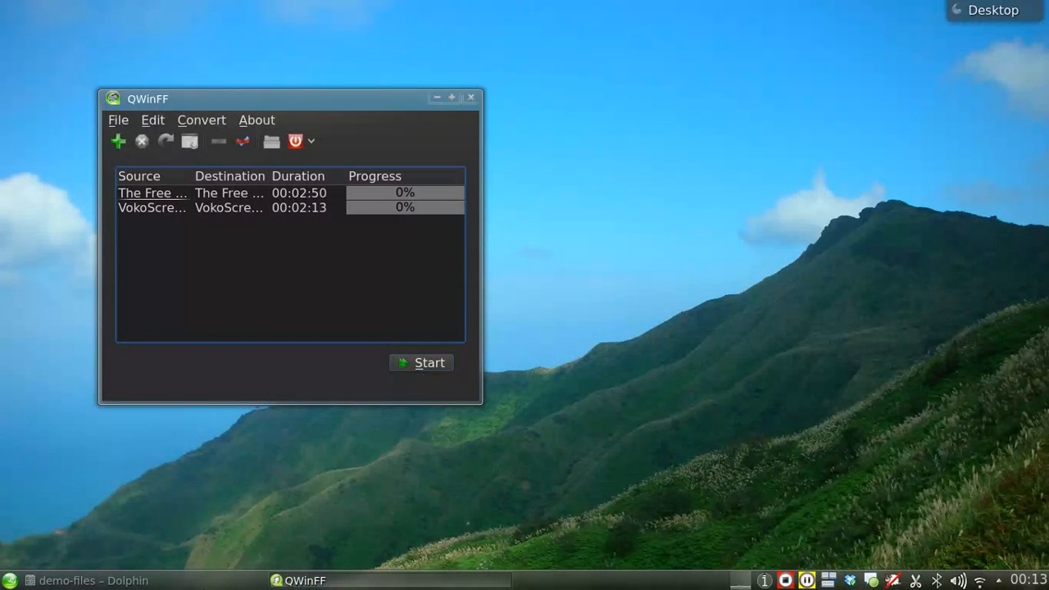
mouse_move(74, 580)
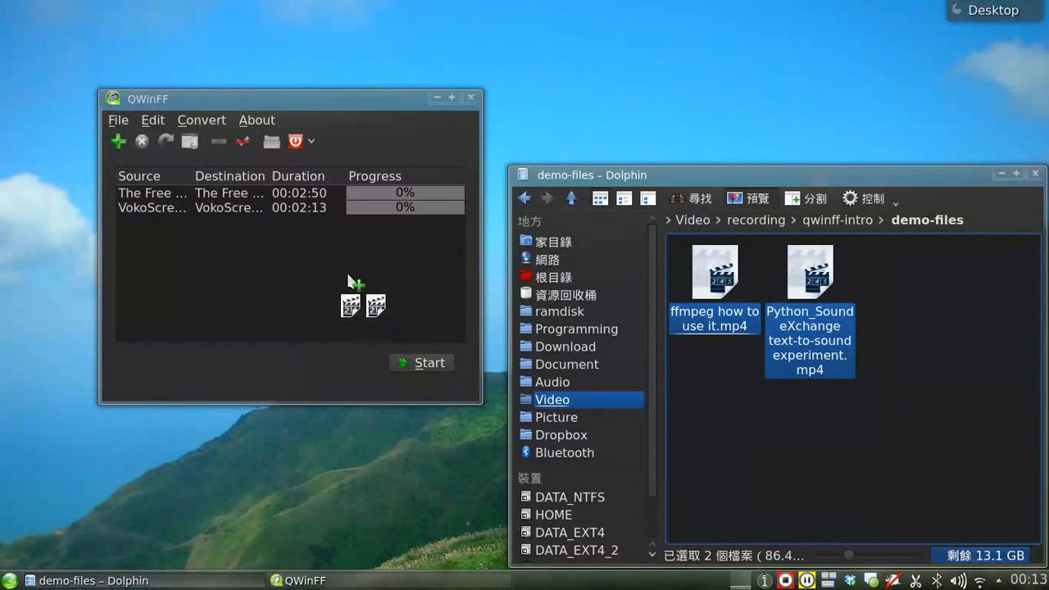
Drop ffmpeg how to use it.mp4 and the Python_Sound eXchange video in as two more MP3 tasks.
click(118, 141)
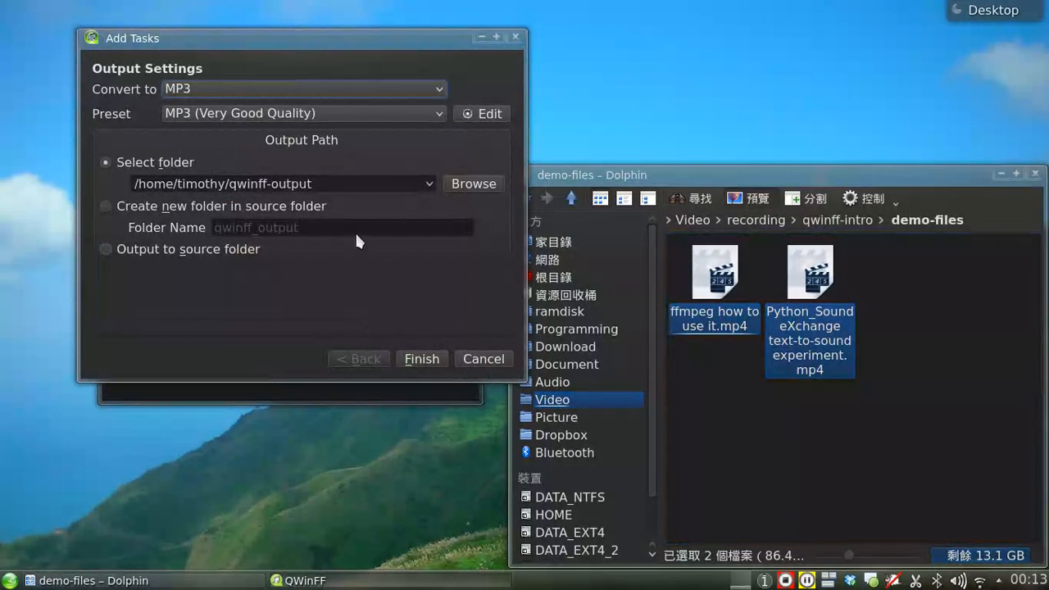
mouse_move(446, 338)
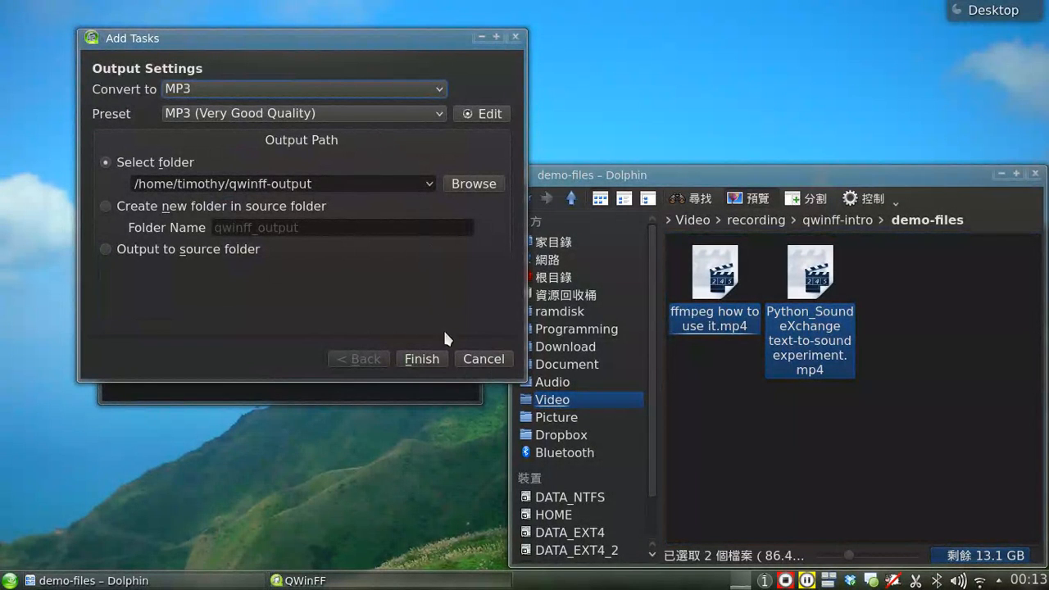
click(421, 359)
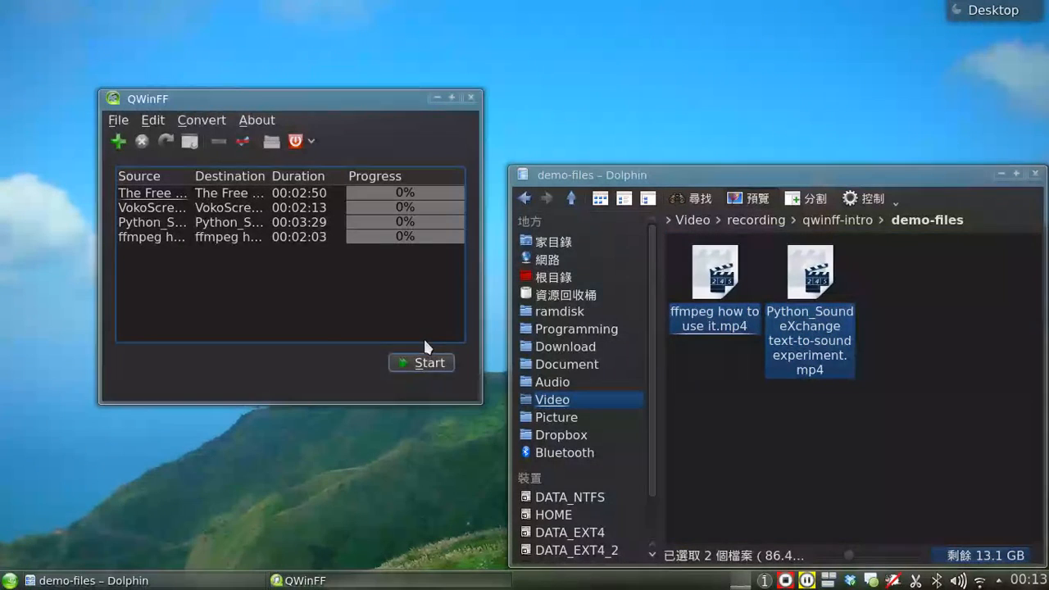
mouse_move(413, 319)
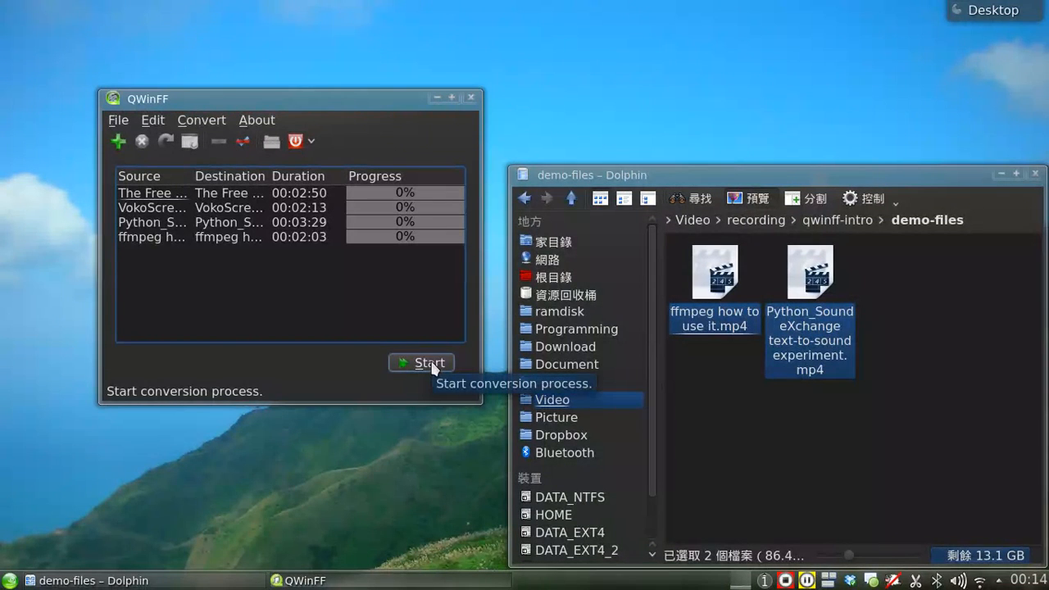
Start converting all four queued videos to MP3.
click(422, 363)
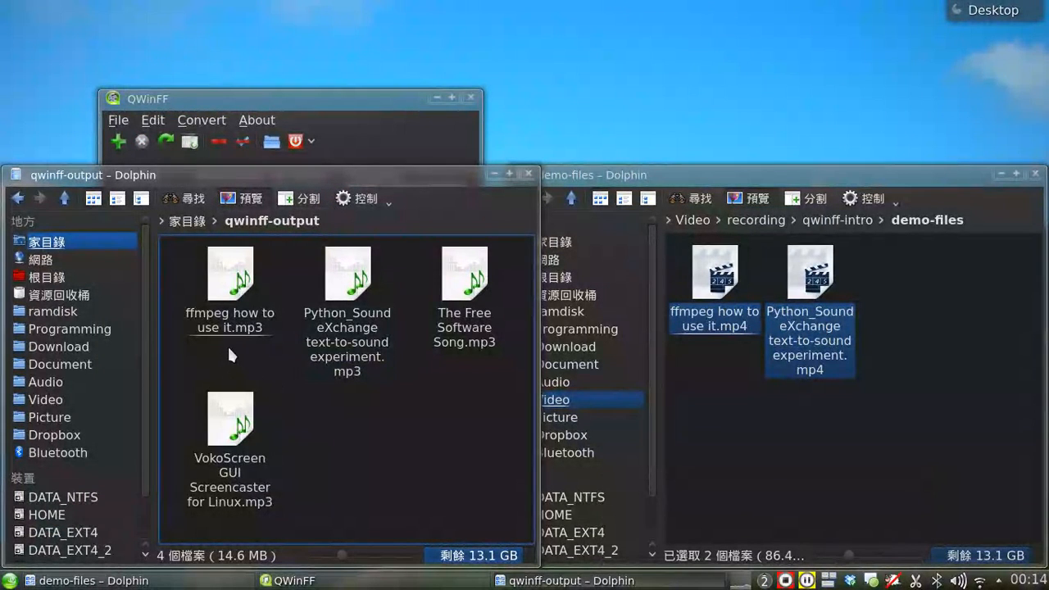
mouse_move(367, 492)
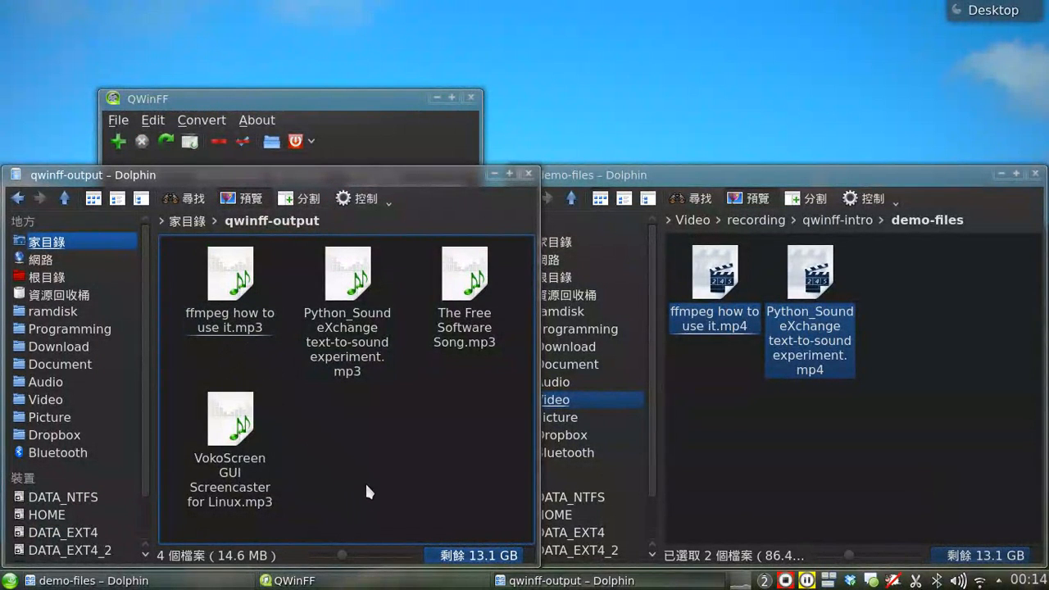
mouse_move(510, 526)
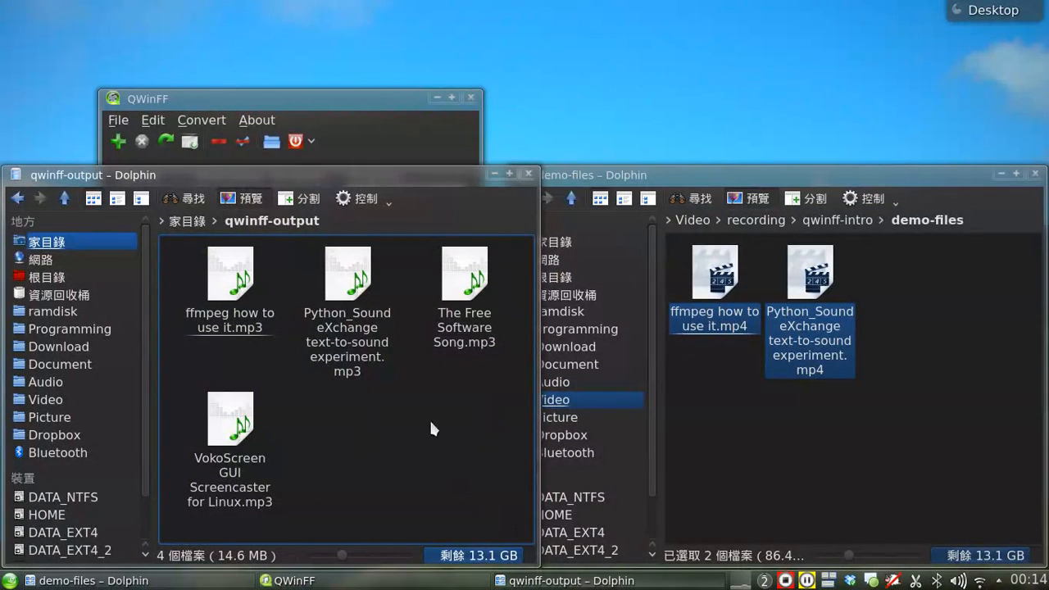
mouse_move(410, 420)
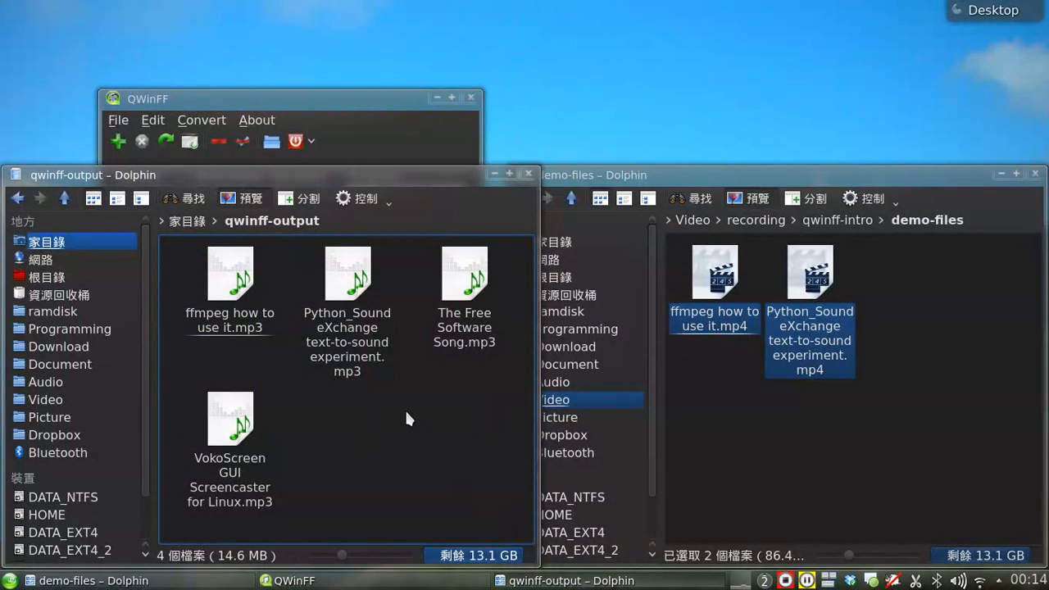